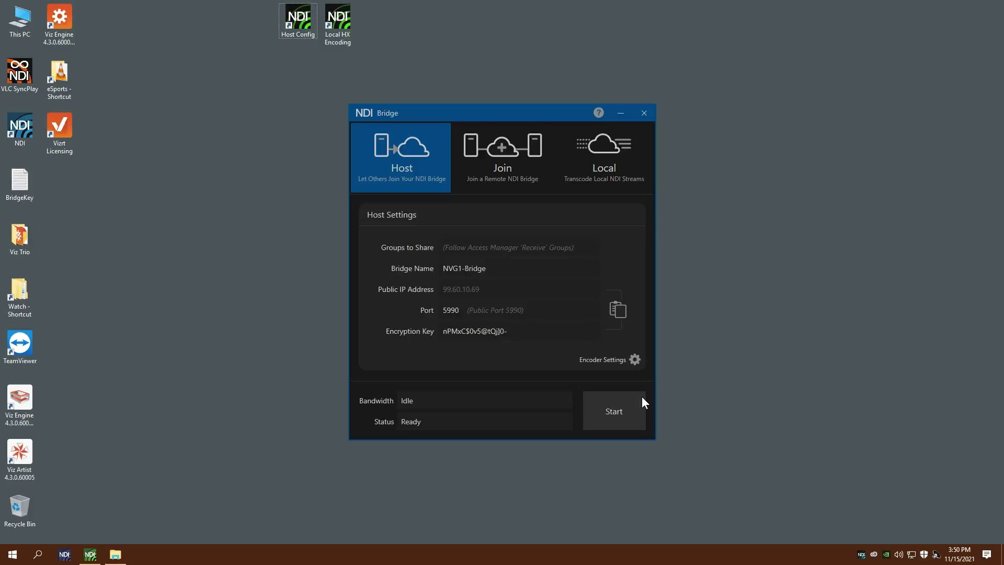
{"action": "mouse_move", "coordinate": [568, 371]}
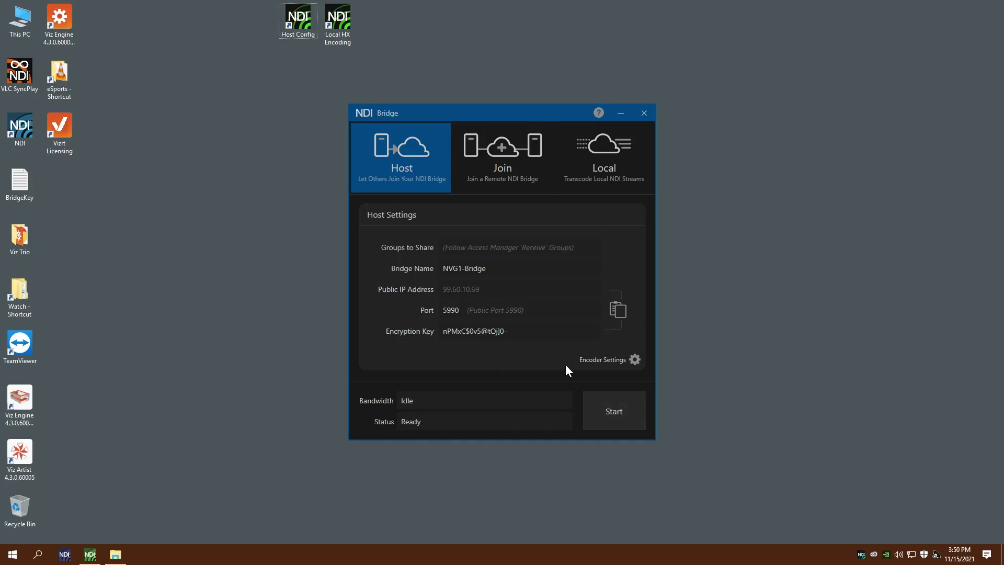
{"action": "mouse_move", "coordinate": [565, 357]}
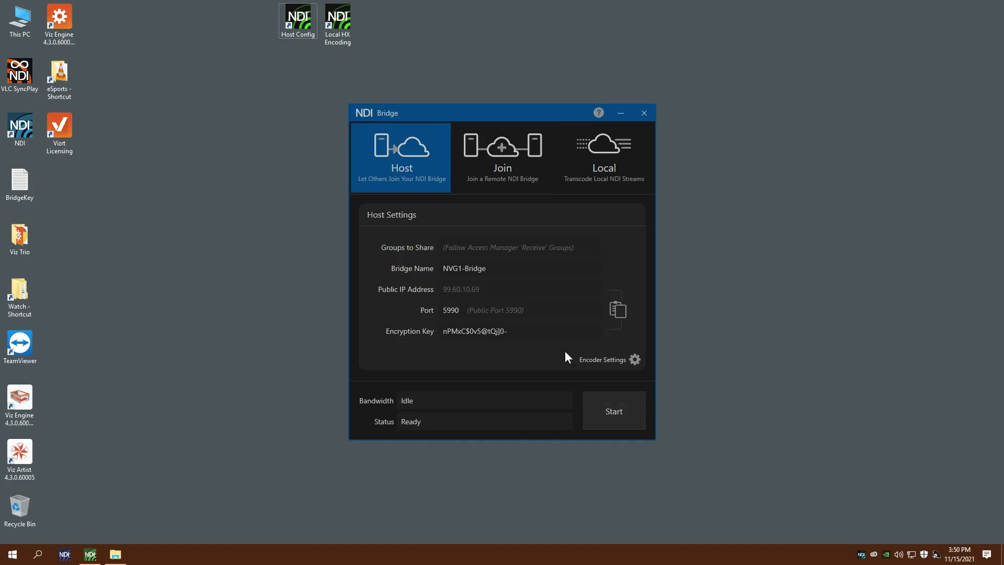
{"action": "mouse_move", "coordinate": [449, 196]}
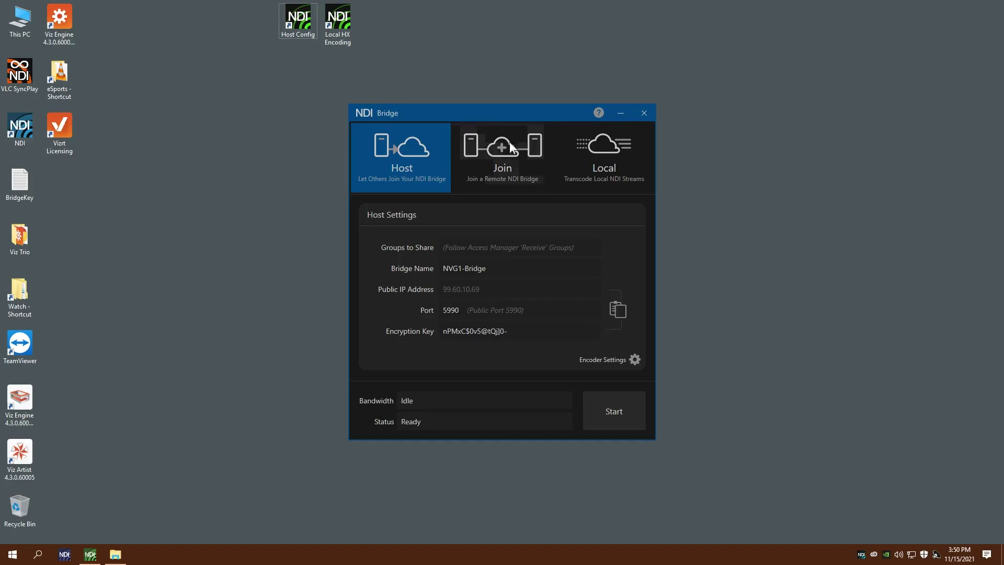
Compare the Local and Host encoder settings, then minimize the NDI Bridge window
{"action": "left_click", "coordinate": [602, 156]}
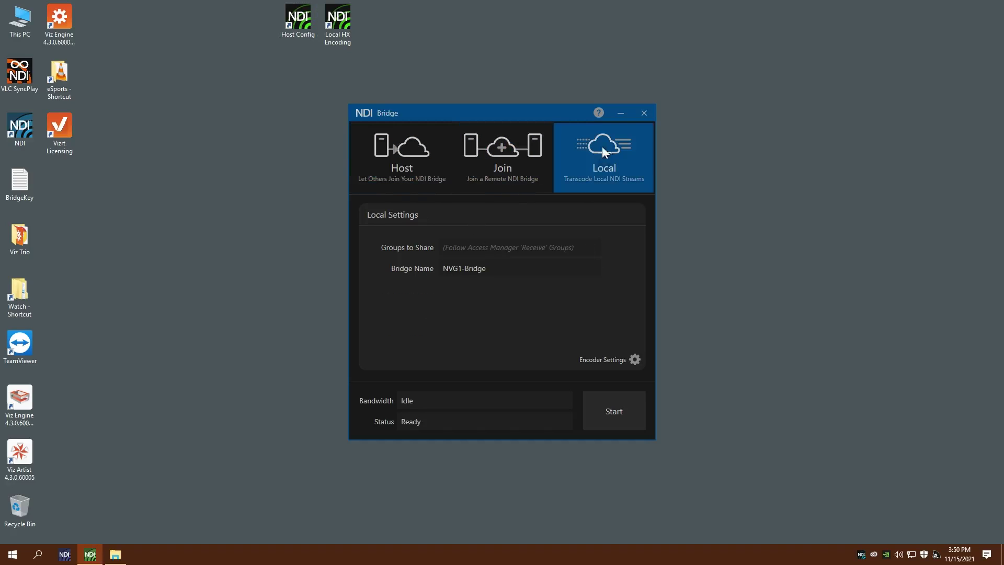
{"action": "left_click", "coordinate": [634, 359]}
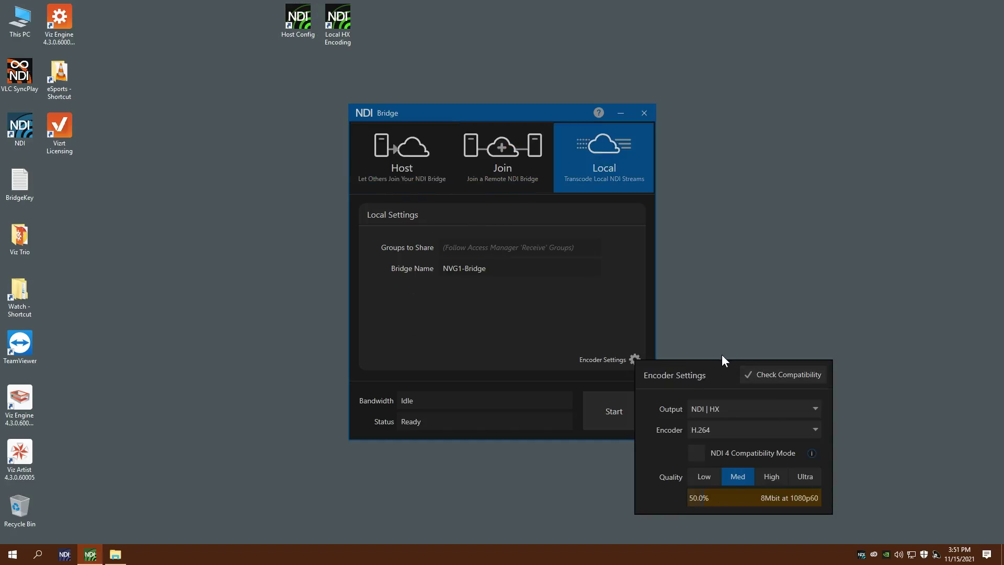
{"action": "left_click", "coordinate": [402, 156]}
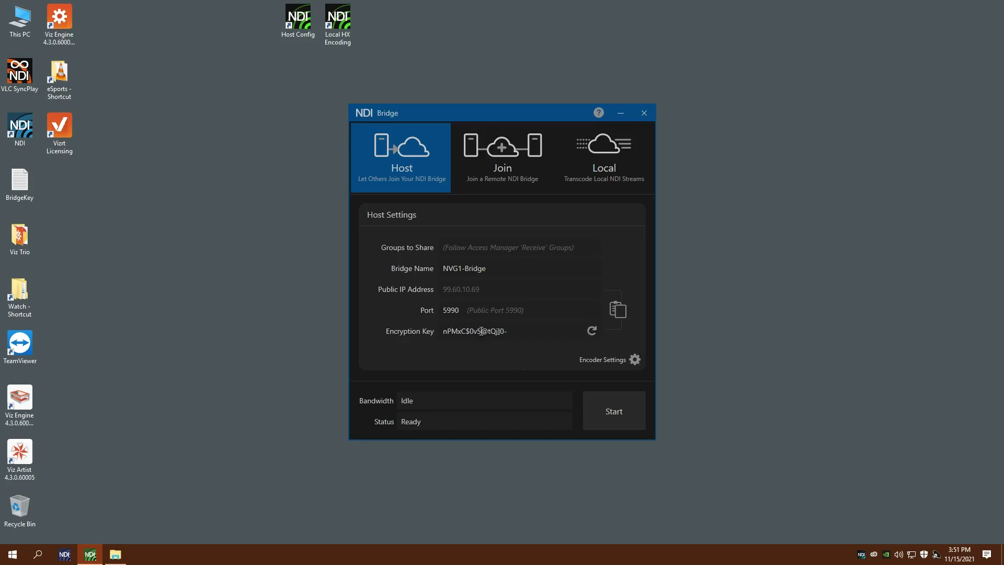
{"action": "left_click", "coordinate": [635, 359]}
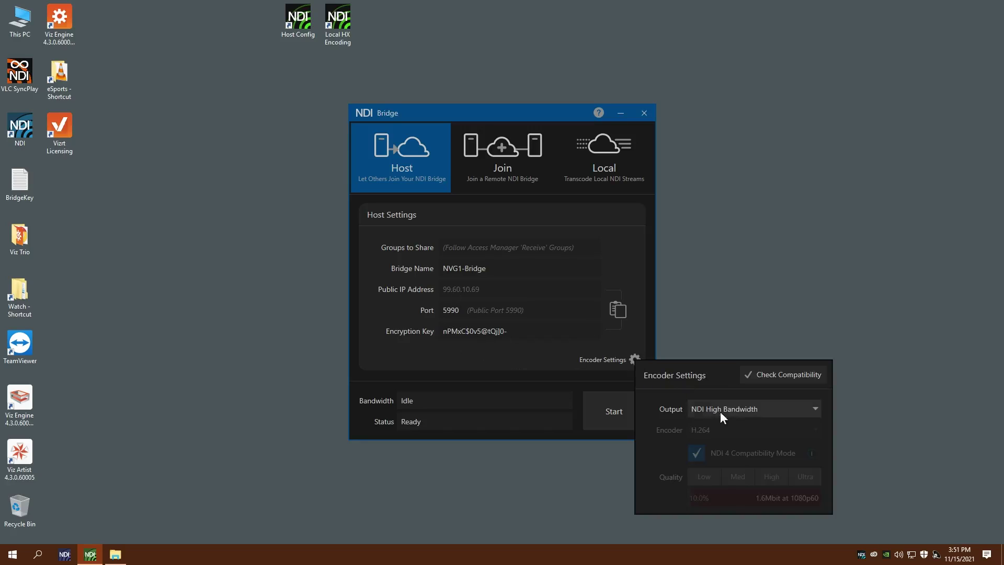
{"action": "left_click", "coordinate": [634, 359]}
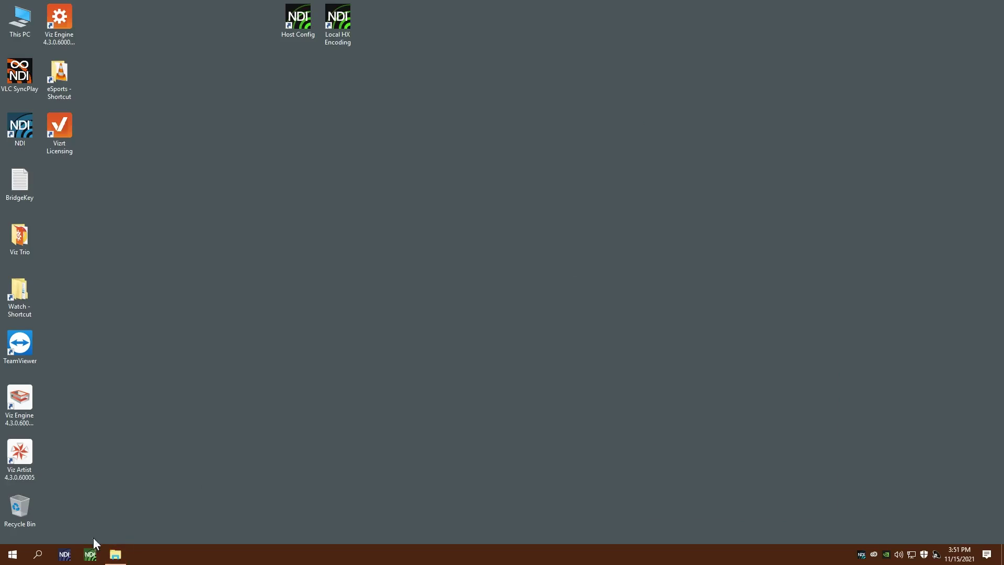
{"action": "left_click", "coordinate": [90, 553]}
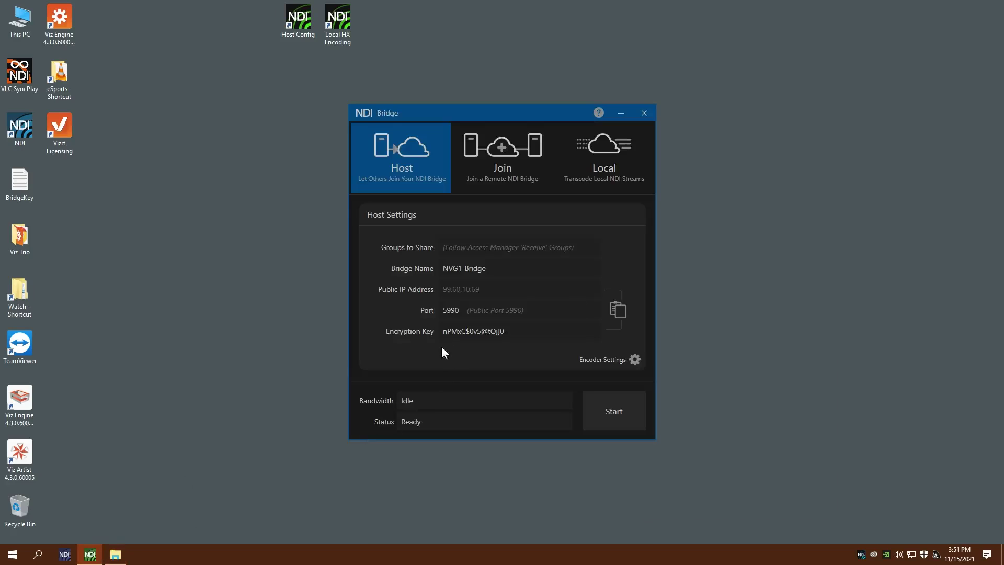
{"action": "left_click", "coordinate": [635, 359]}
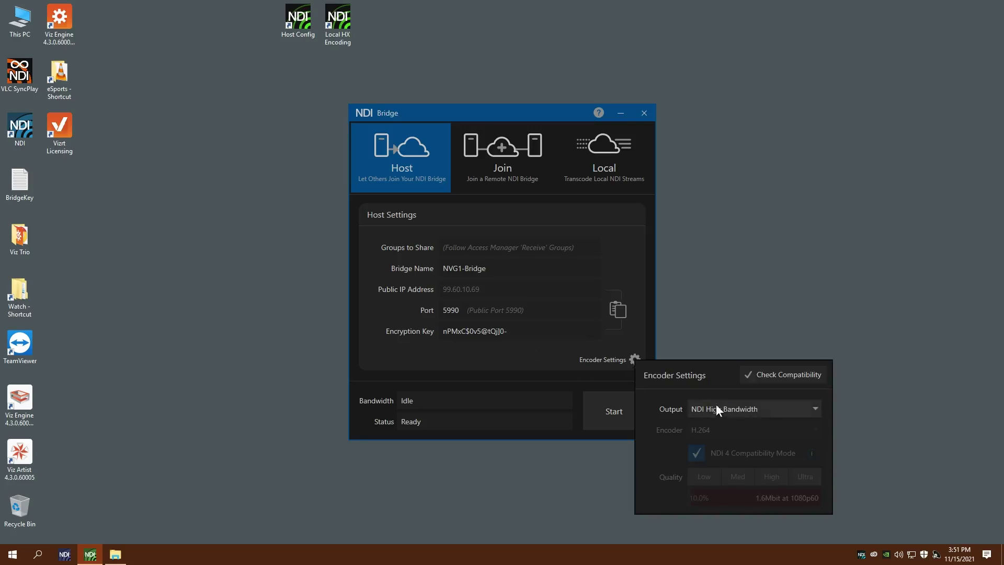
{"action": "mouse_move", "coordinate": [489, 340]}
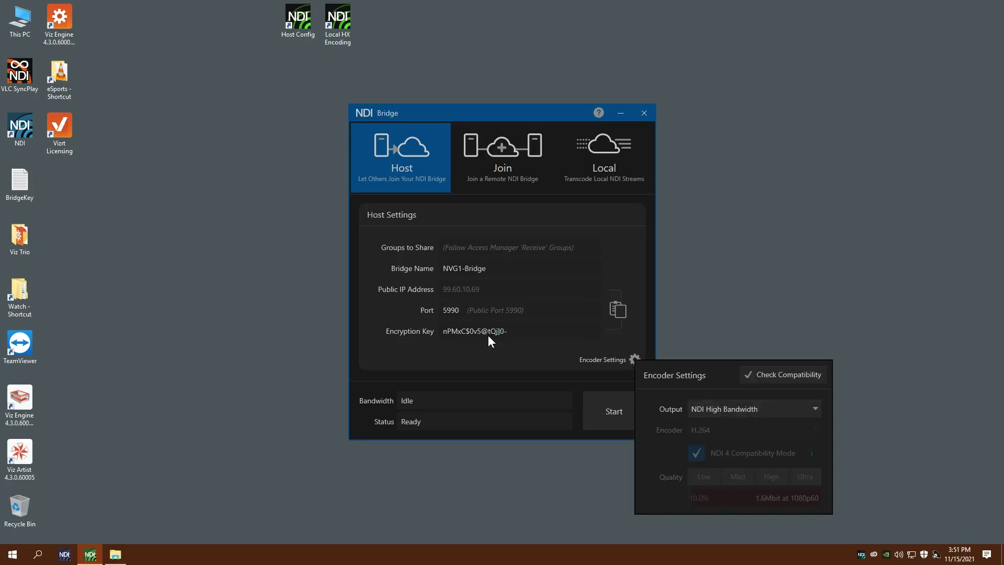
{"action": "left_click", "coordinate": [618, 113]}
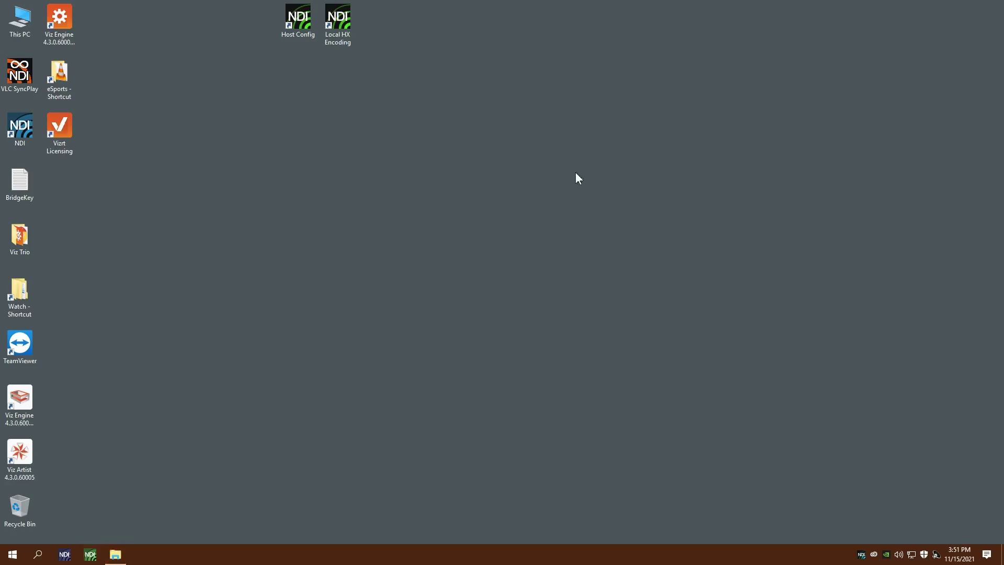
{"action": "mouse_move", "coordinate": [297, 19]}
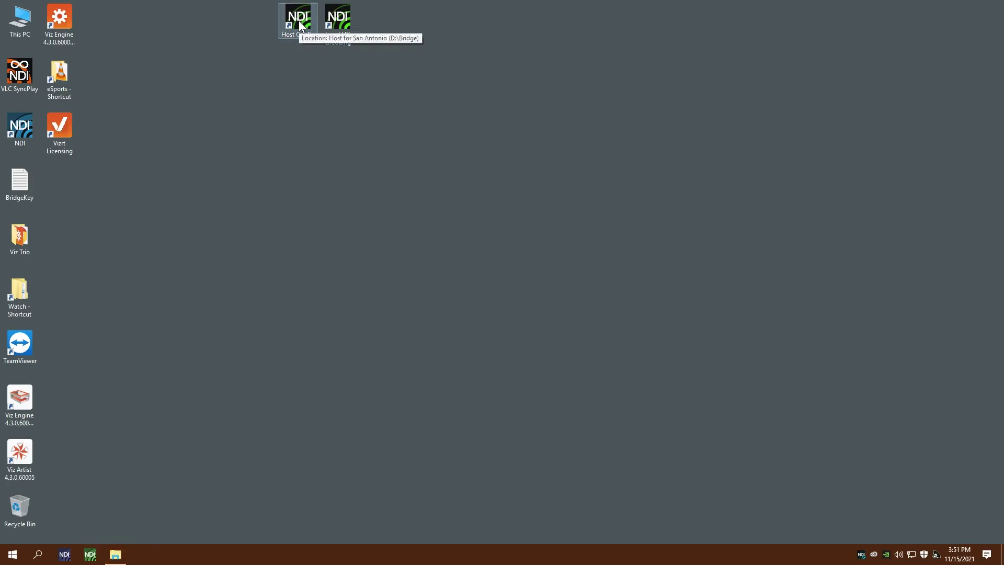
Run the Host Config script, check its NDI|HX encoder settings, then quit the host bridge
{"action": "double_click", "coordinate": [297, 18]}
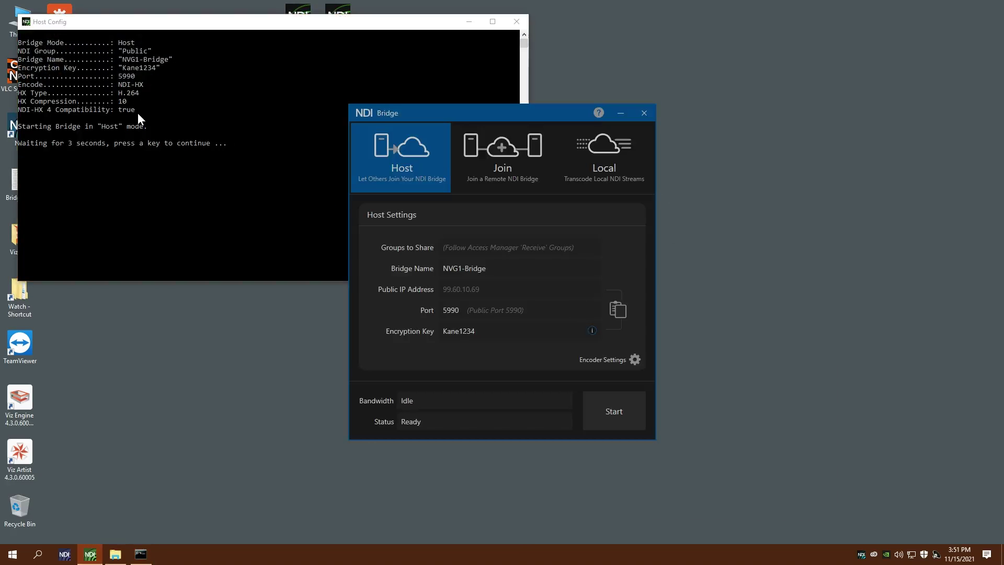
{"action": "left_click", "coordinate": [612, 411]}
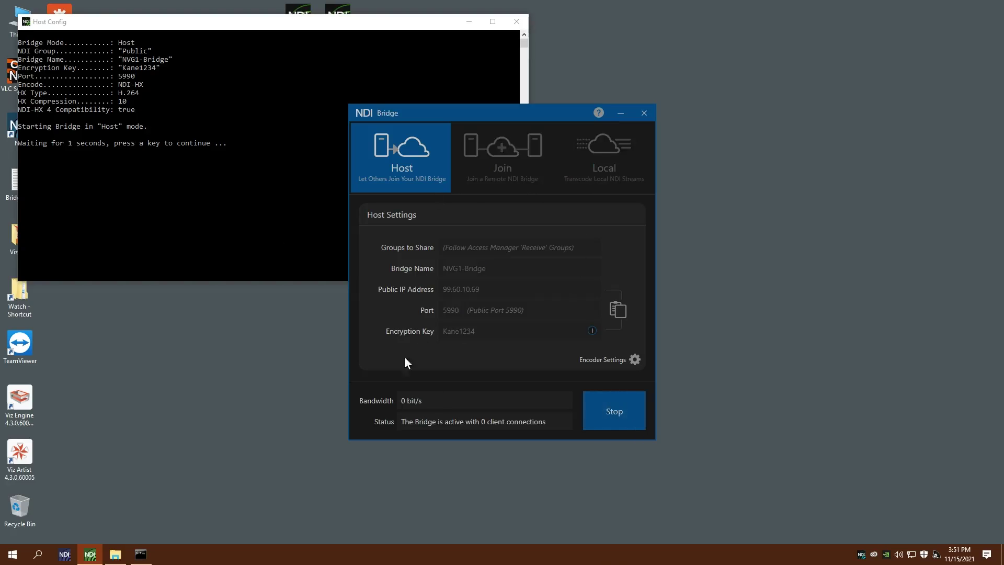
{"action": "left_click", "coordinate": [634, 359]}
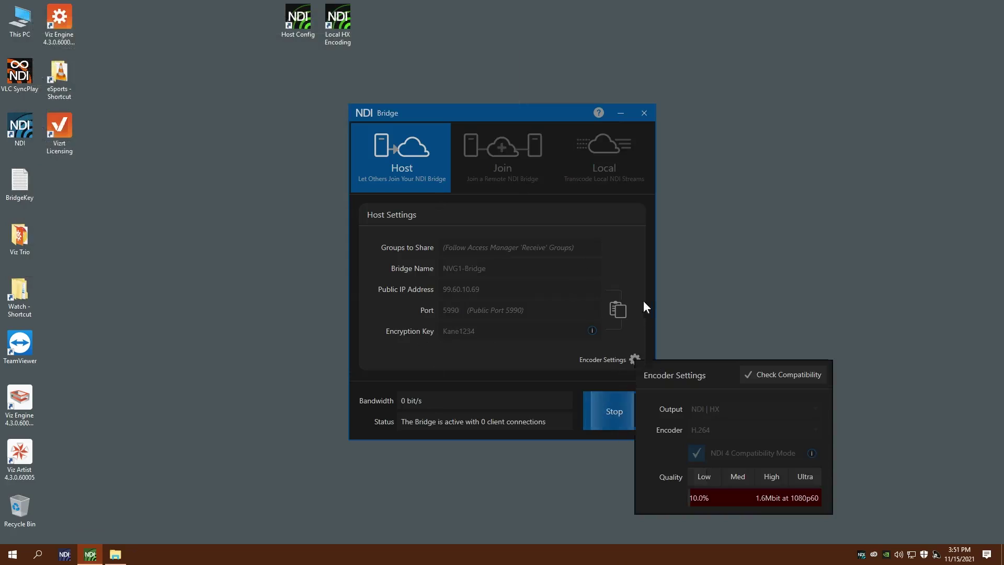
{"action": "left_click", "coordinate": [634, 360]}
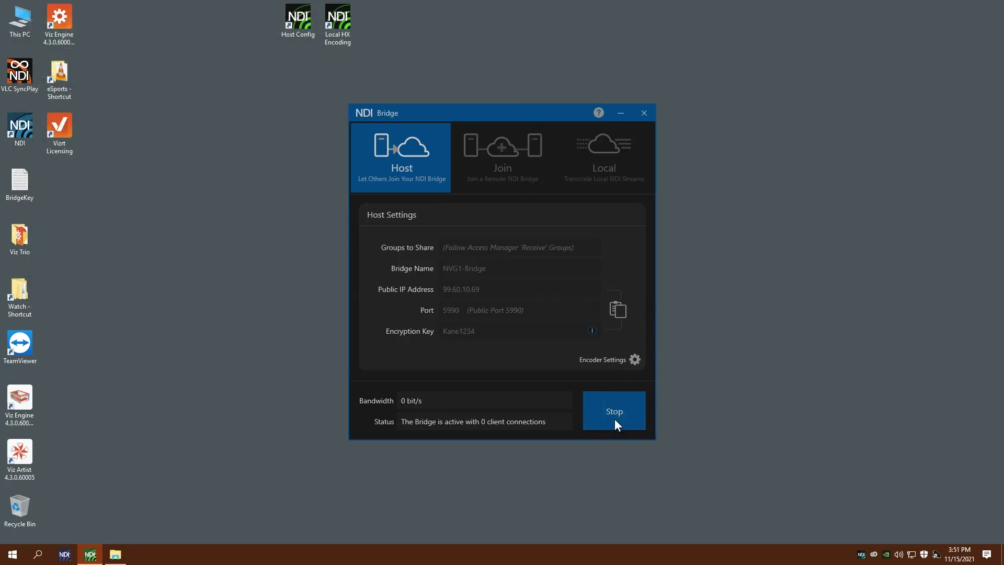
{"action": "left_click", "coordinate": [620, 113]}
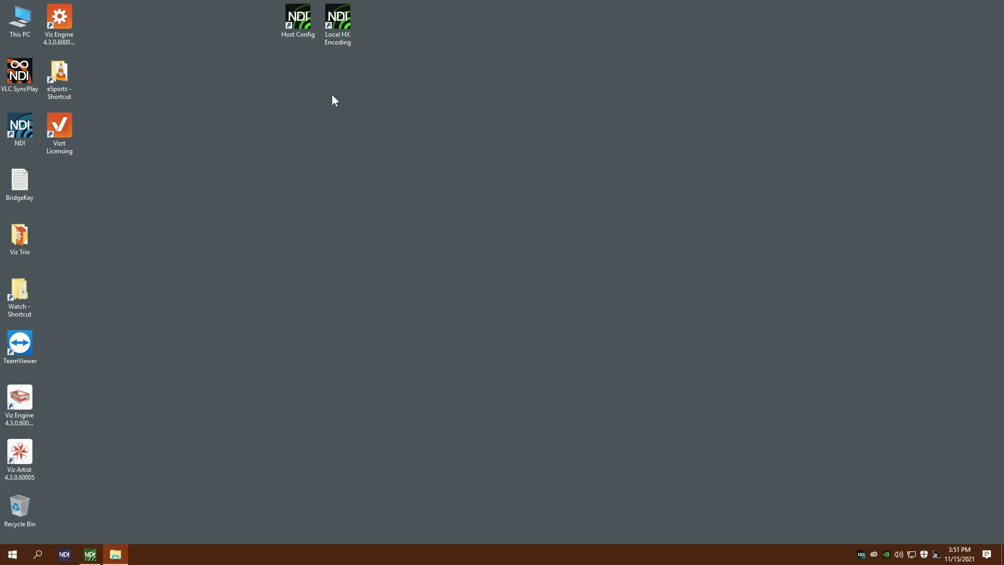
Open the Host Config script from the Bridge folder in Notepad to edit its bridgename and key
{"action": "left_click", "coordinate": [115, 554]}
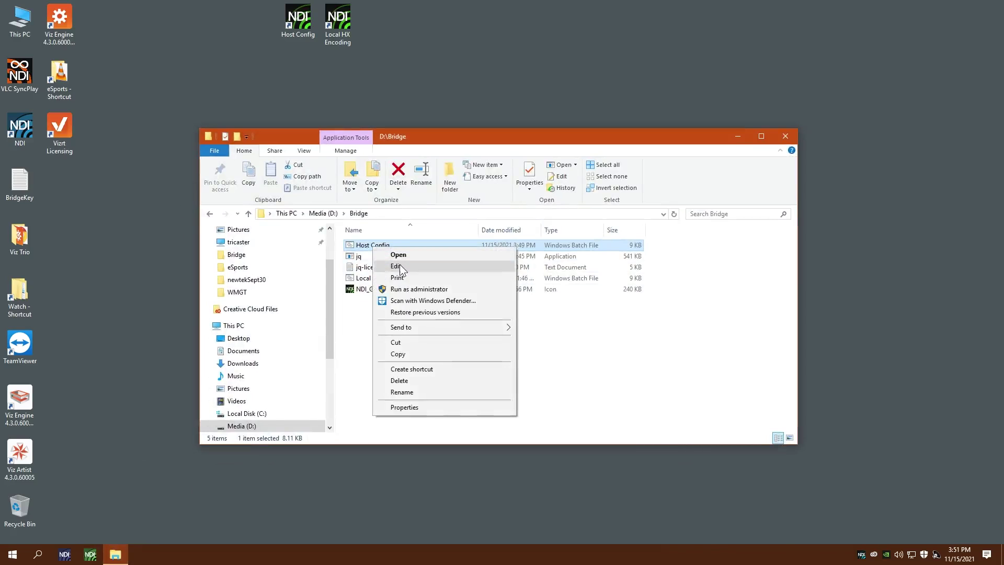
{"action": "left_click", "coordinate": [397, 266]}
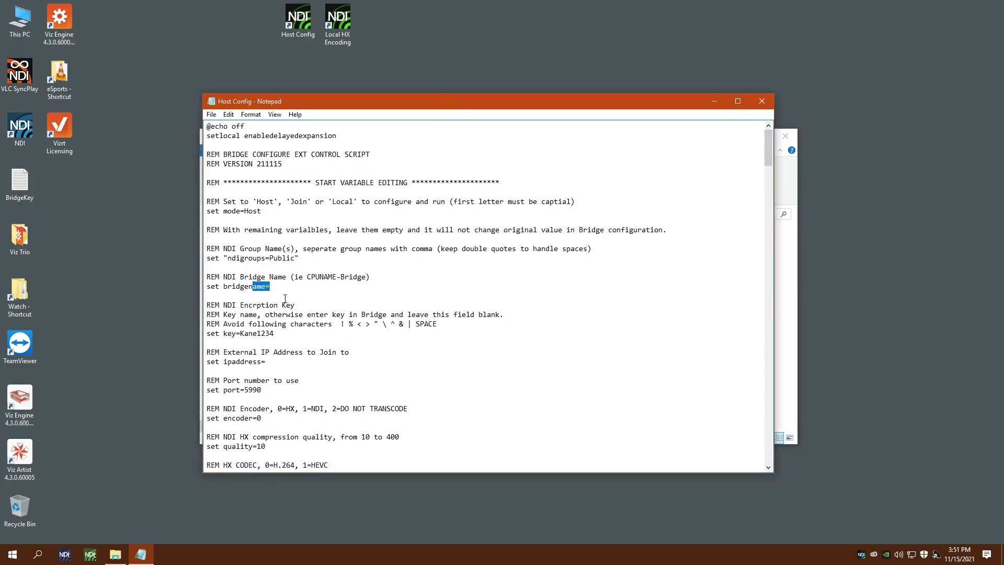
{"action": "scroll", "scroll_direction": "down", "scroll_amount": 3}
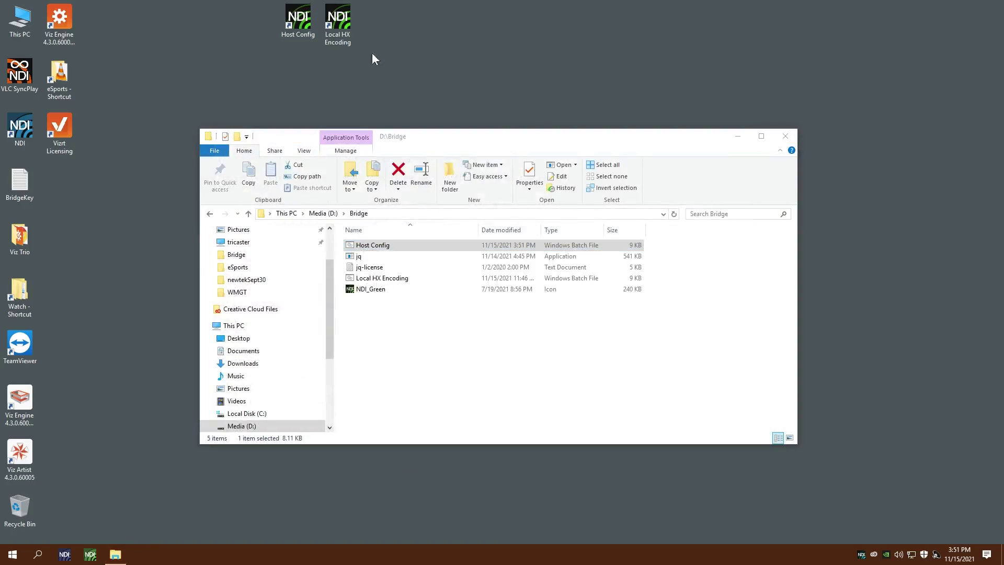
Run the edited Host Config script to host as NVG1-Bridge, then quit the bridge
{"action": "double_click", "coordinate": [373, 245]}
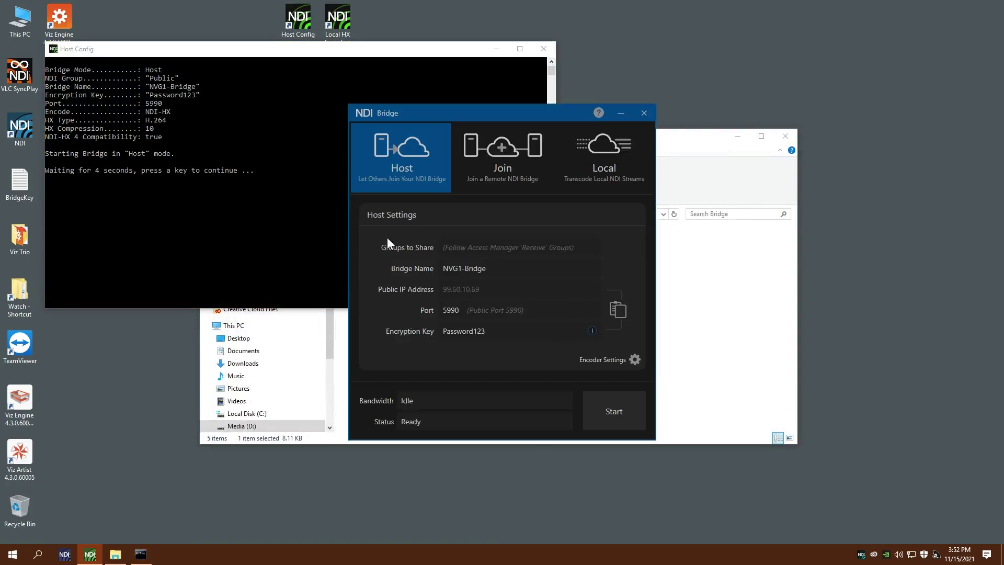
{"action": "left_click", "coordinate": [612, 411]}
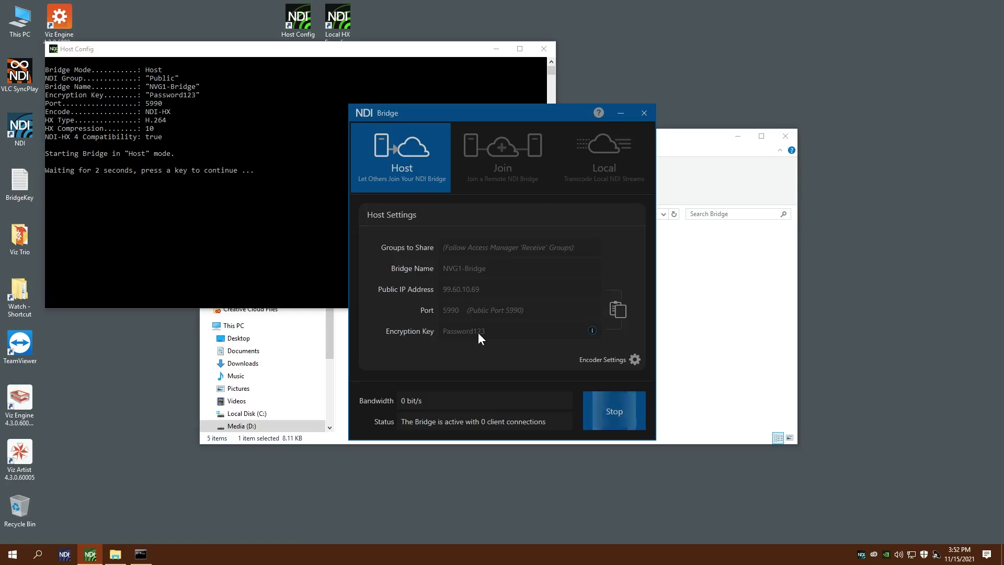
{"action": "mouse_move", "coordinate": [525, 292]}
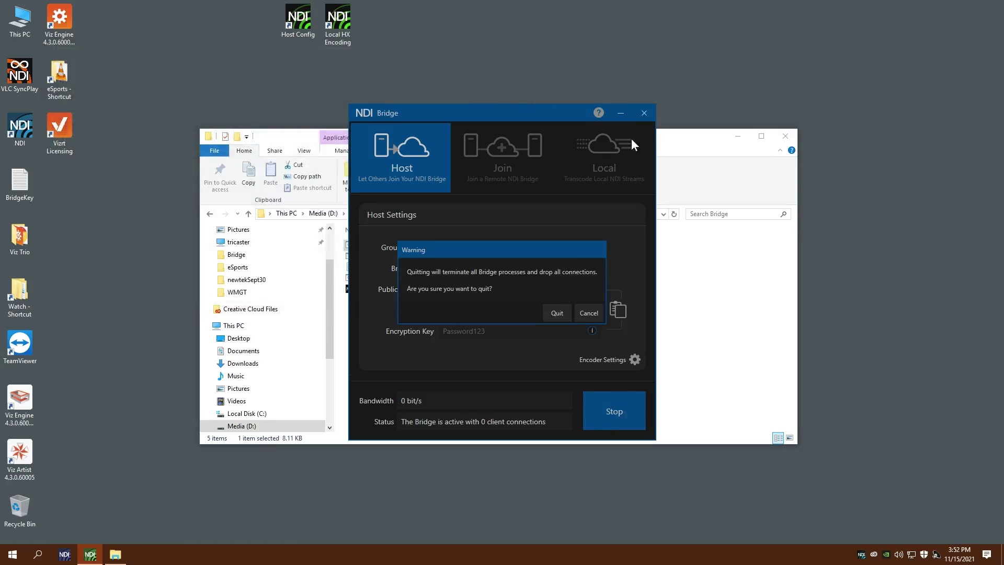
{"action": "left_click", "coordinate": [555, 313]}
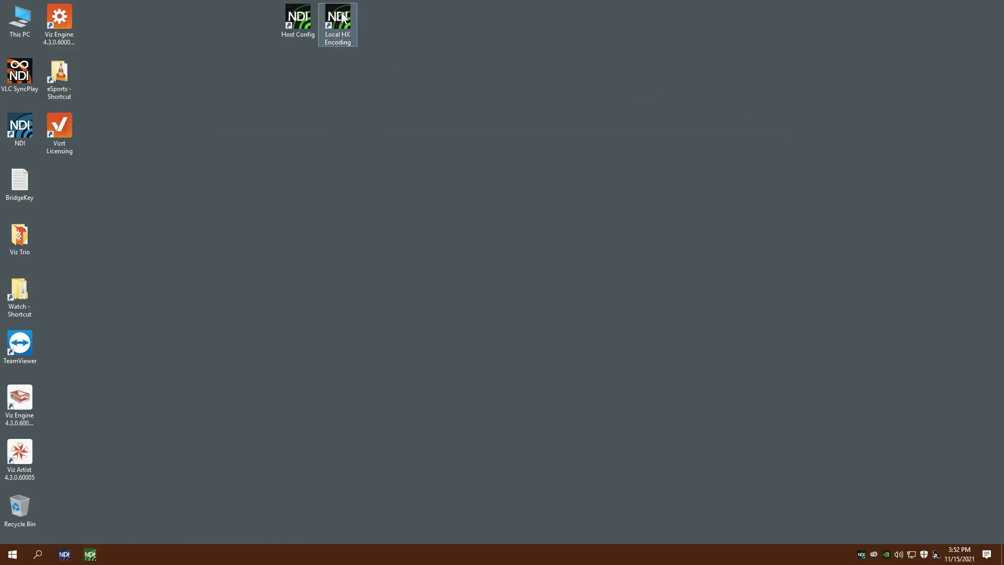
{"action": "mouse_move", "coordinate": [337, 23]}
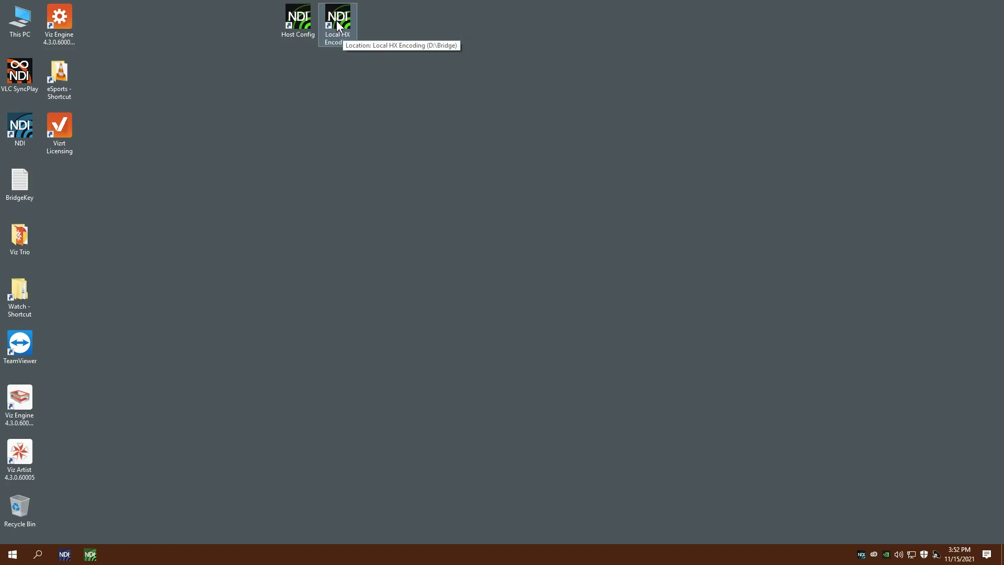
Launch the Local HX Encoding script and confirm HEVC NDI|HX encoding at 40% quality
{"action": "double_click", "coordinate": [337, 19]}
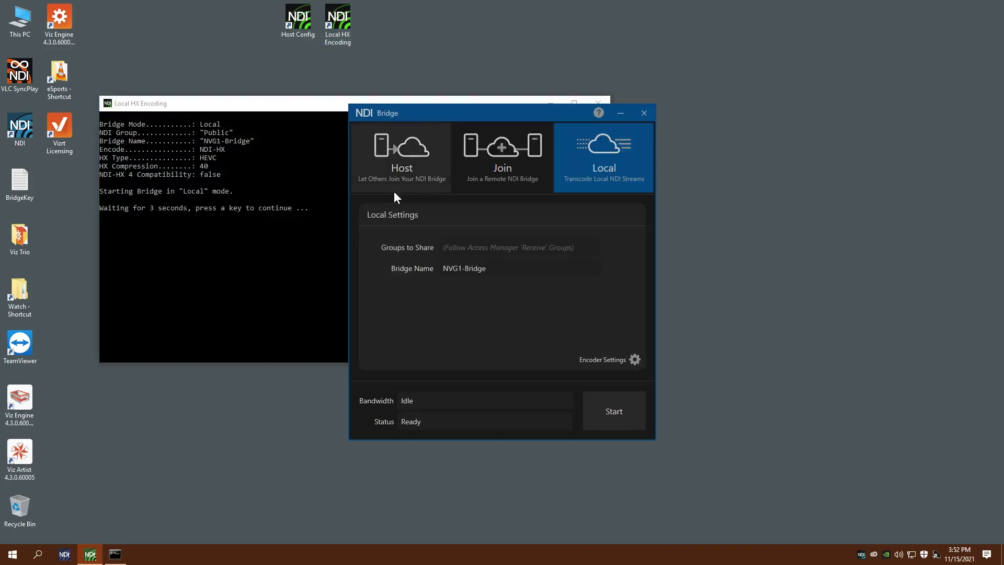
{"action": "left_click", "coordinate": [612, 410]}
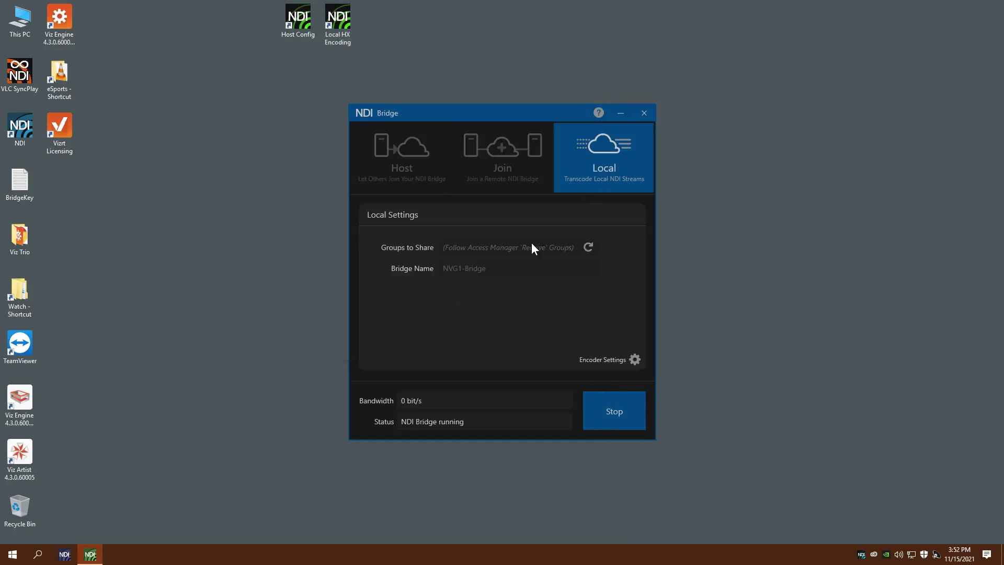
{"action": "left_click", "coordinate": [635, 359]}
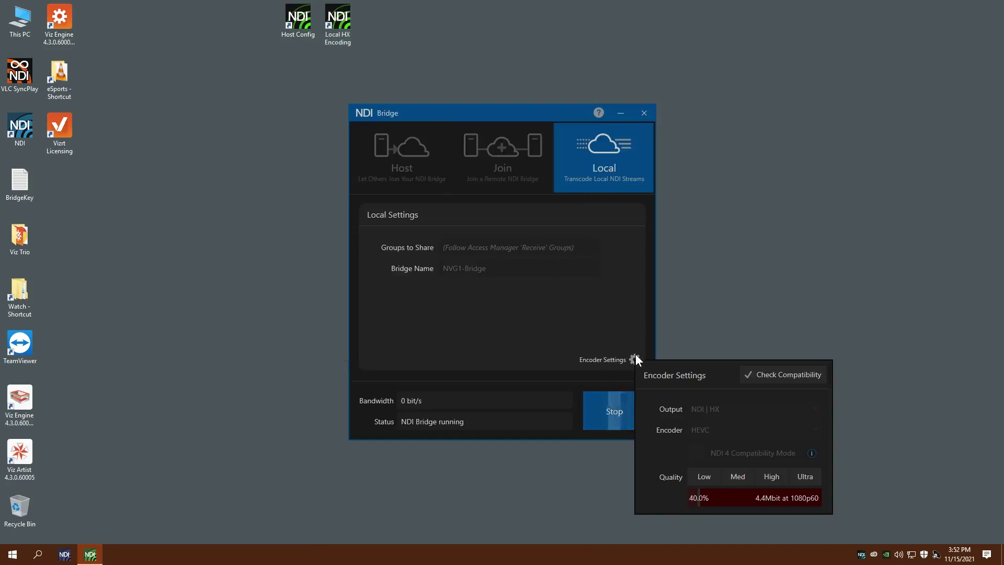
{"action": "mouse_move", "coordinate": [695, 437]}
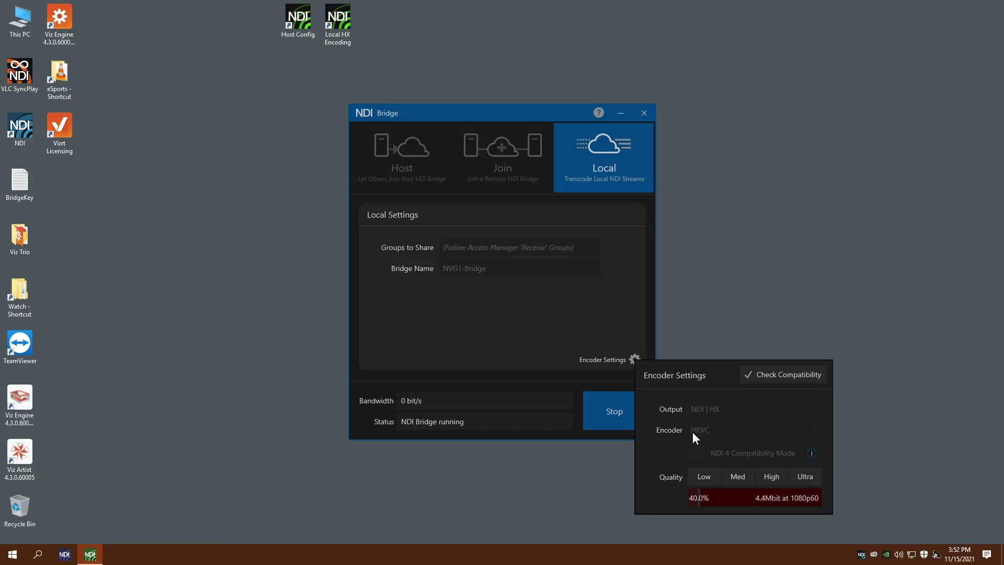
{"action": "mouse_move", "coordinate": [625, 323]}
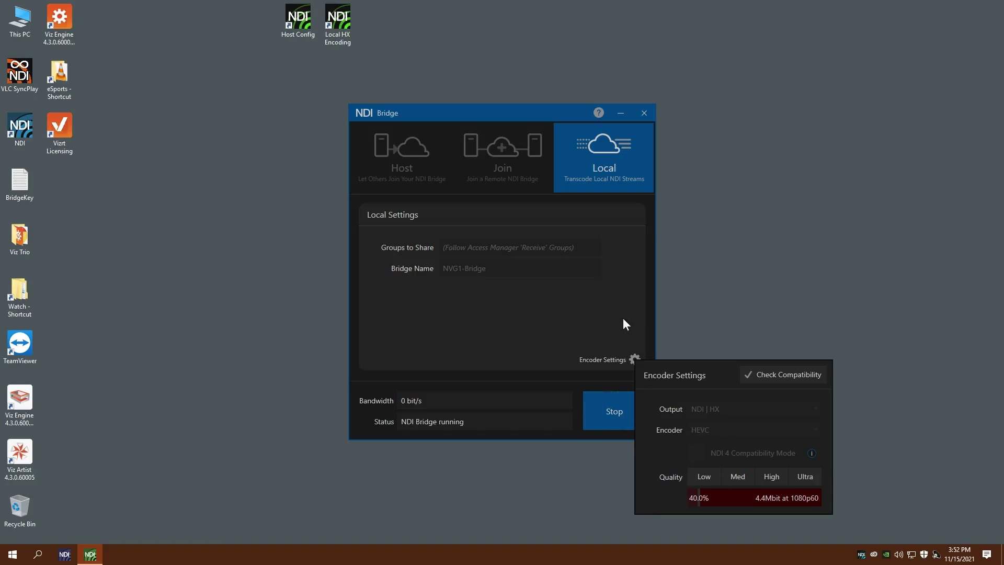
{"action": "left_click", "coordinate": [612, 410]}
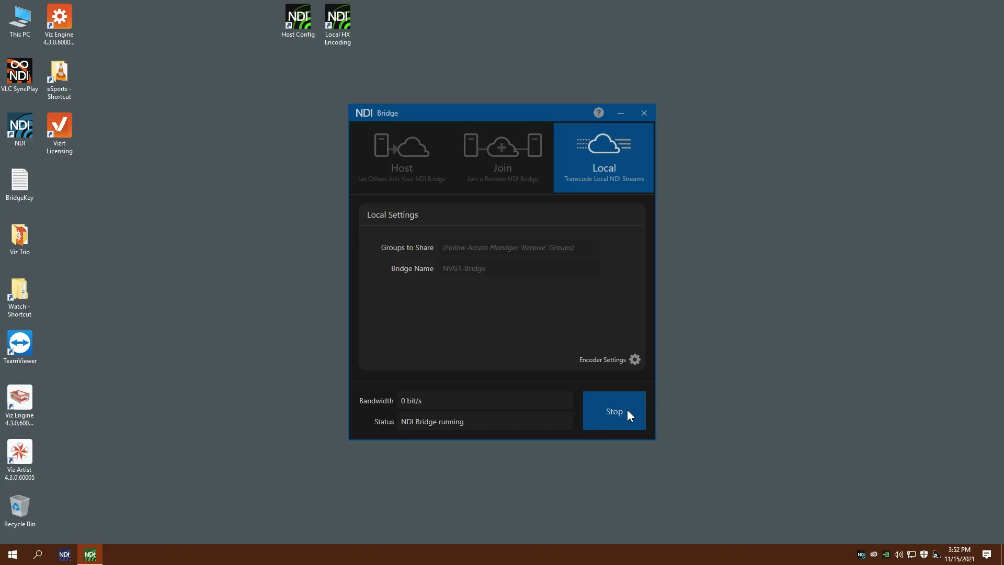
{"action": "left_click", "coordinate": [612, 411]}
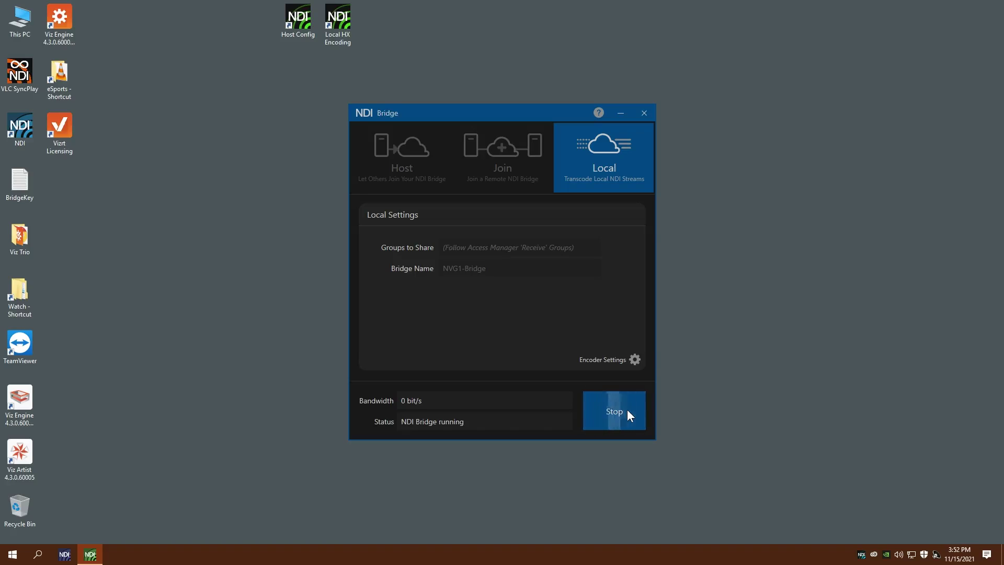